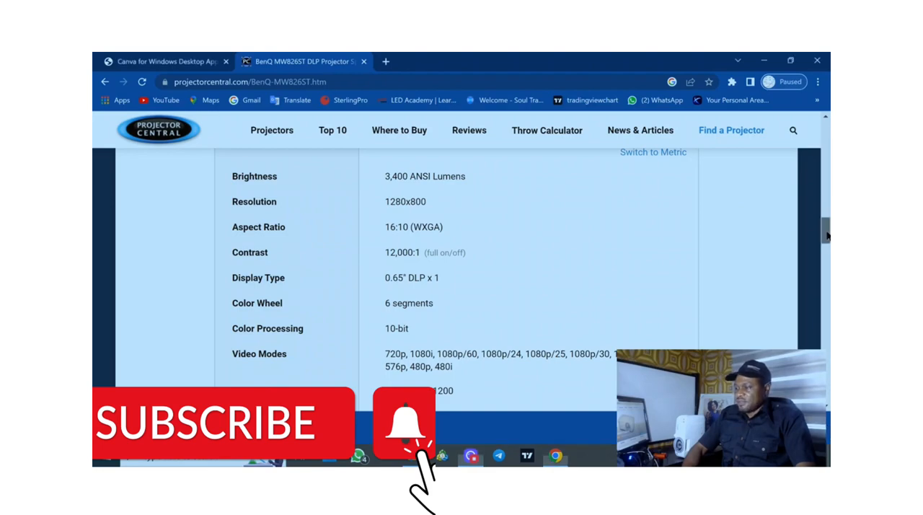
pyautogui.scroll(3)
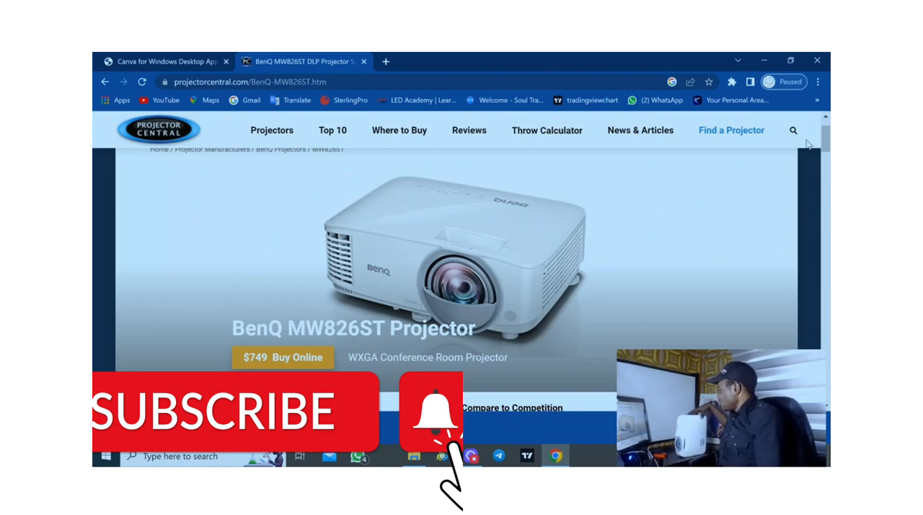
pyautogui.scroll(-3)
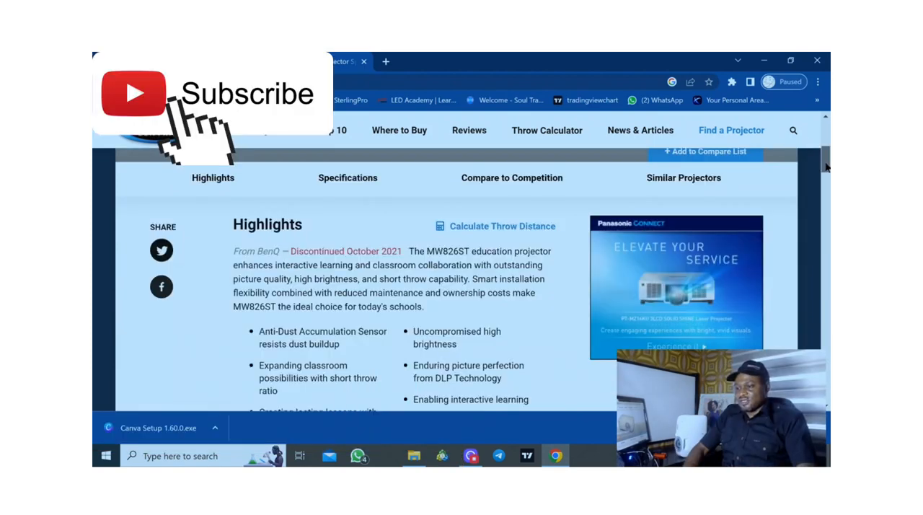
pyautogui.scroll(-3)
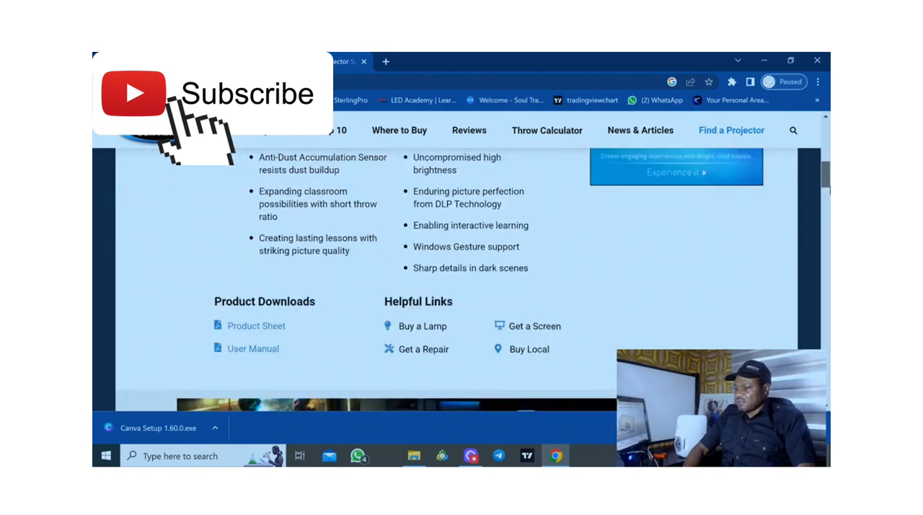
pyautogui.scroll(-3)
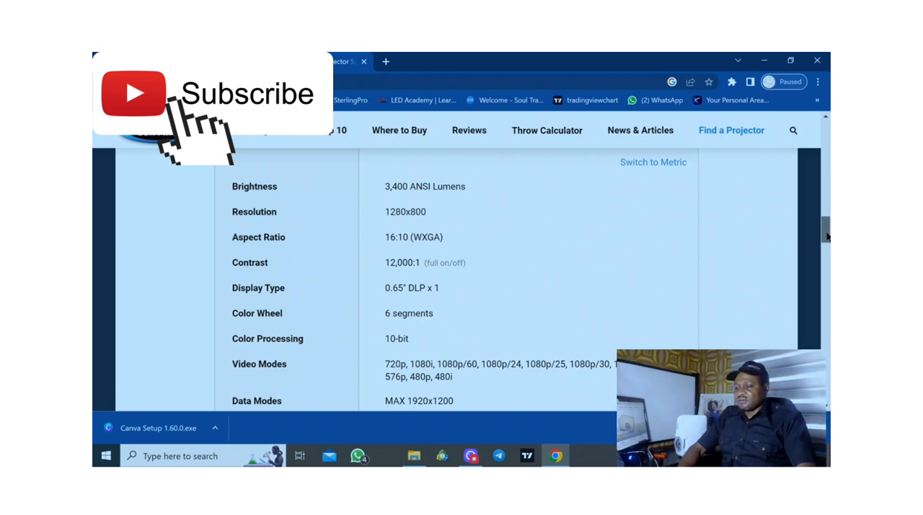
pyautogui.scroll(-3)
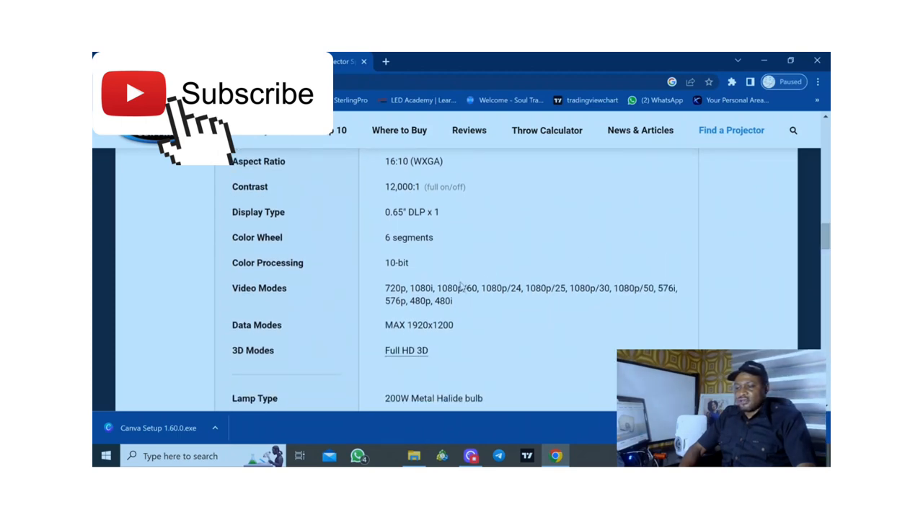